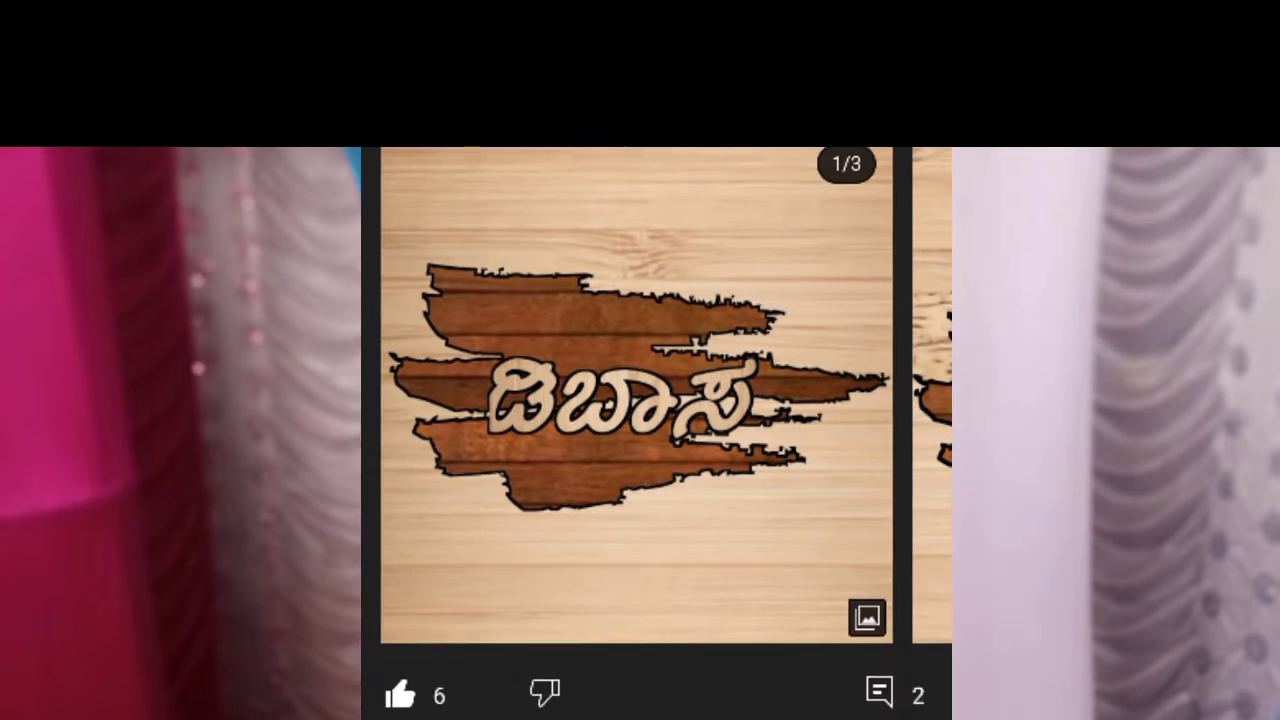
Scroll the YouTube post to view the reference Kannada wooden-patch design.
scroll(down, 3)
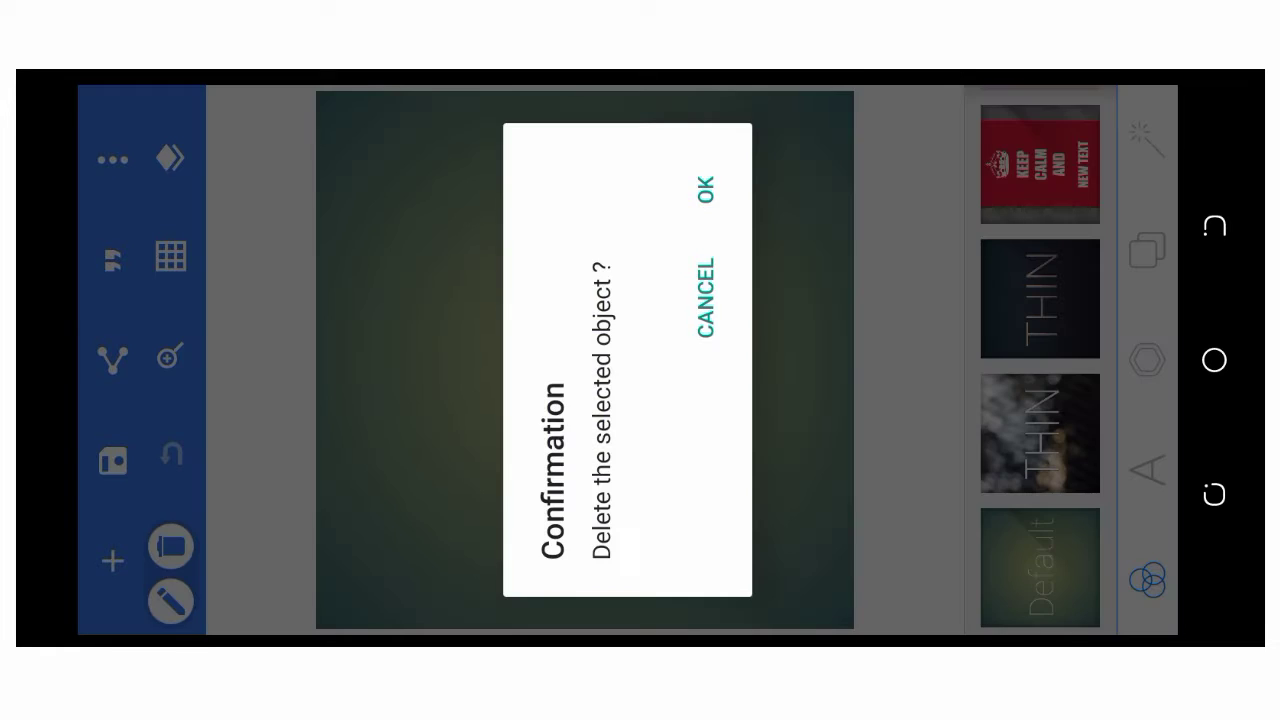
Delete the starter text and set a custom 1080×2400 canvas with a dark wood background.
click(704, 188)
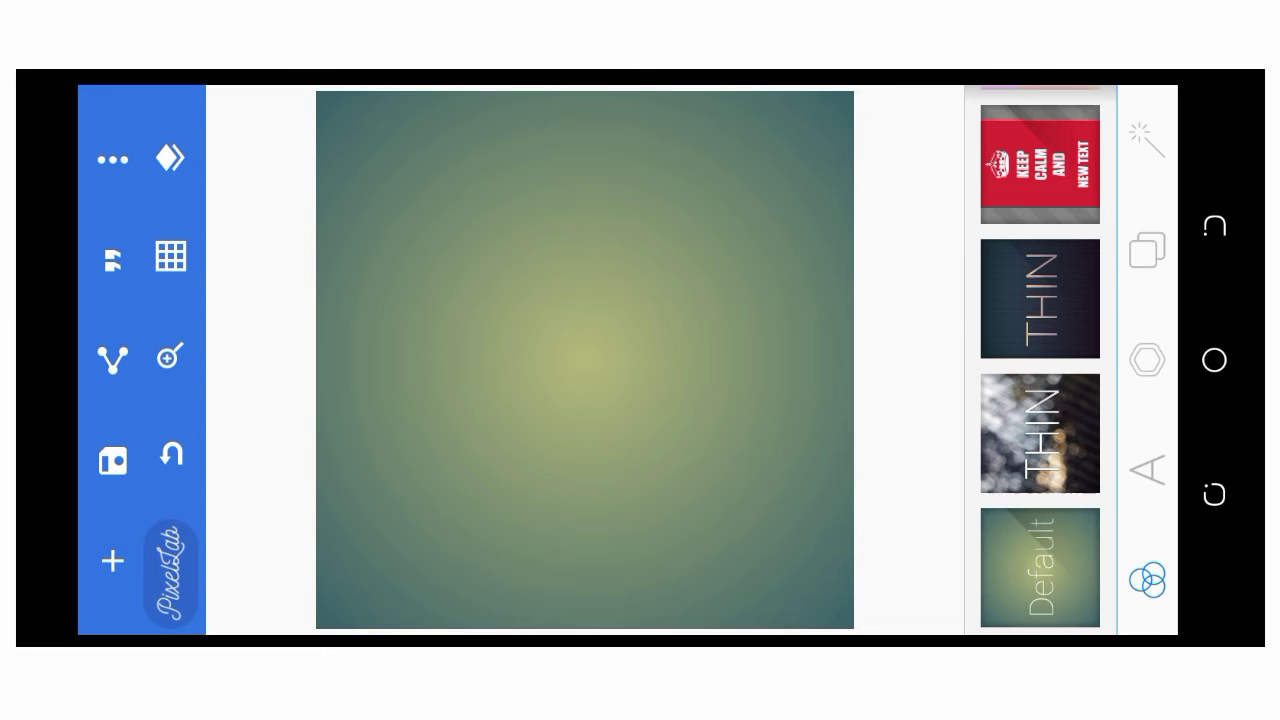
click(1148, 248)
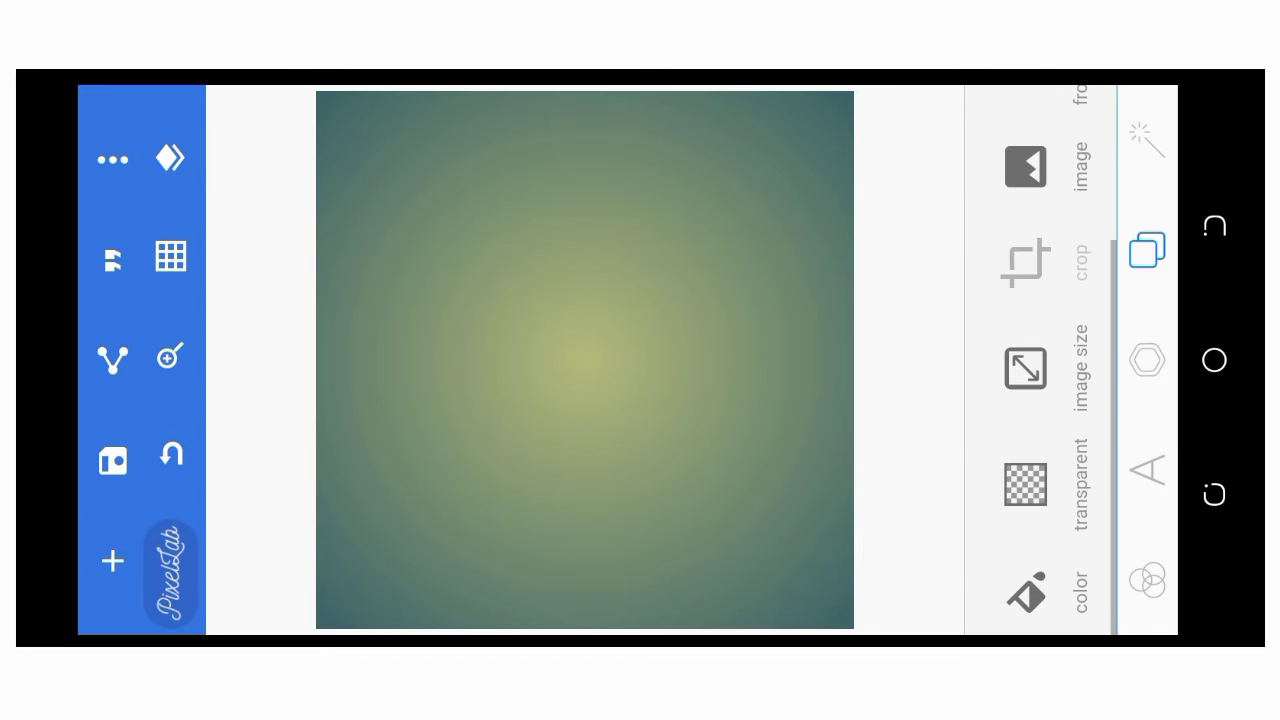
click(1024, 368)
text(2400)
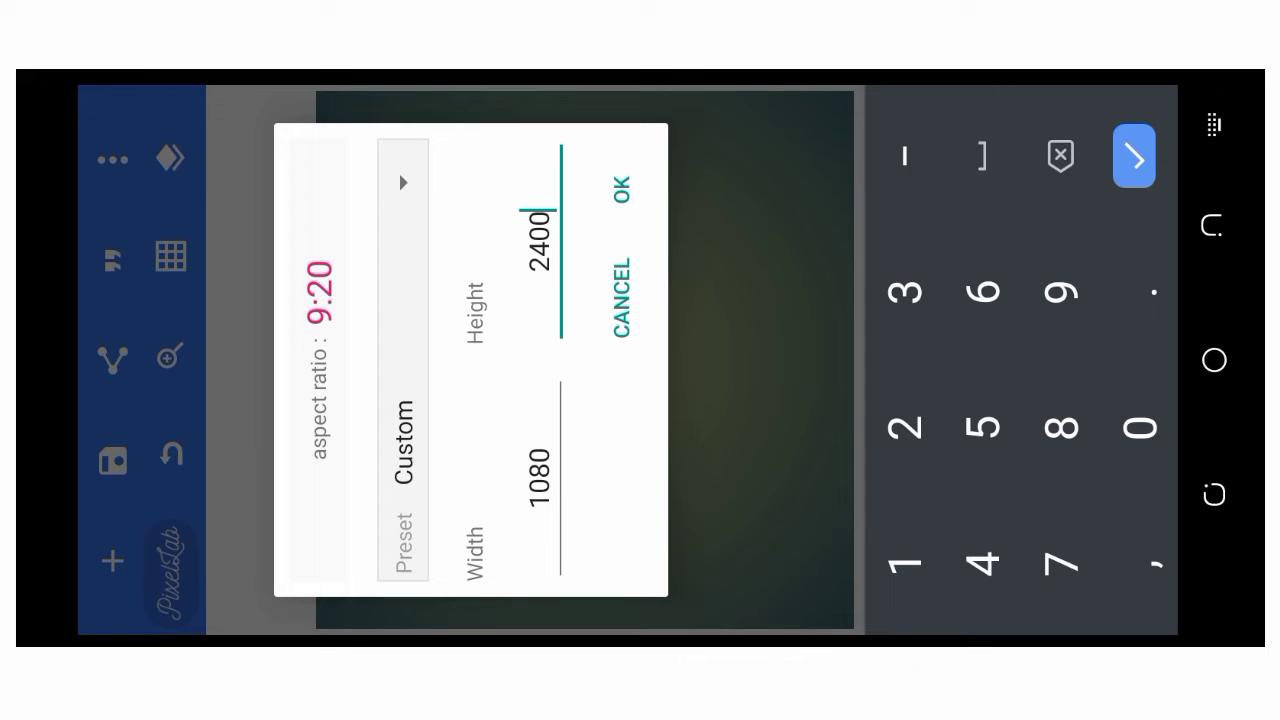
click(620, 190)
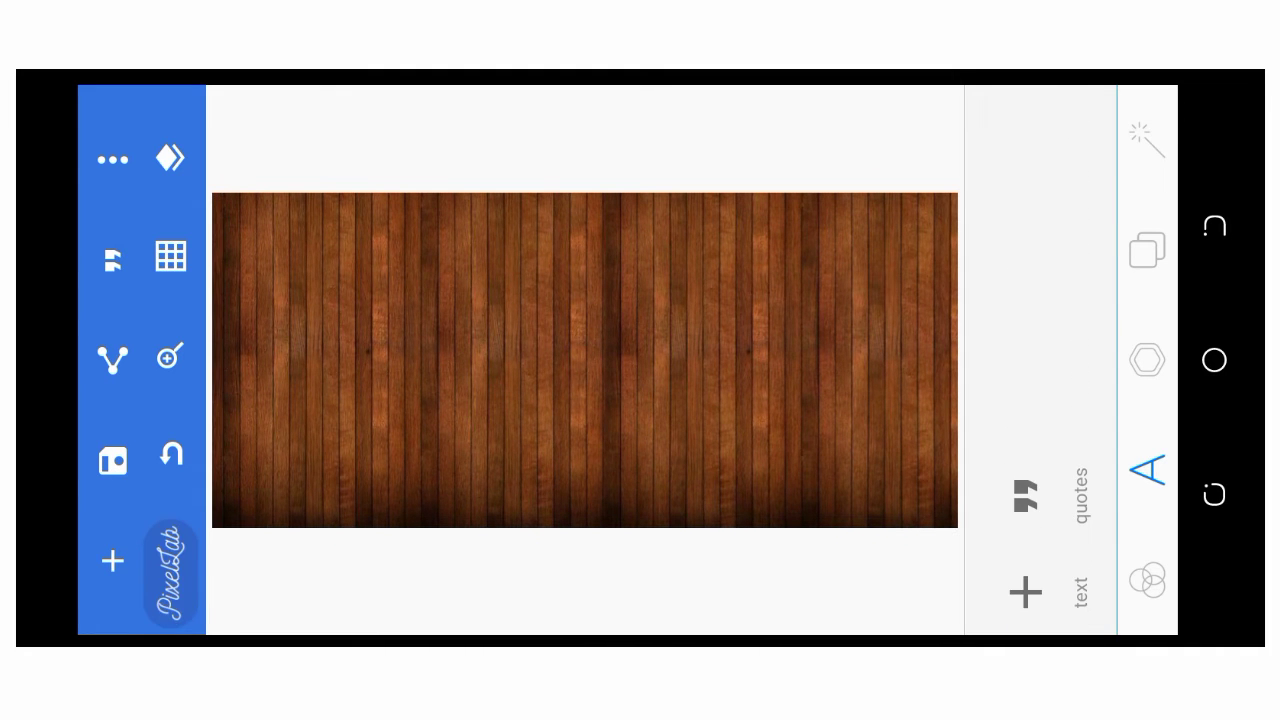
Switch the background to light wooden planks and insert the black brush-stroke PNG from the gallery.
click(1148, 360)
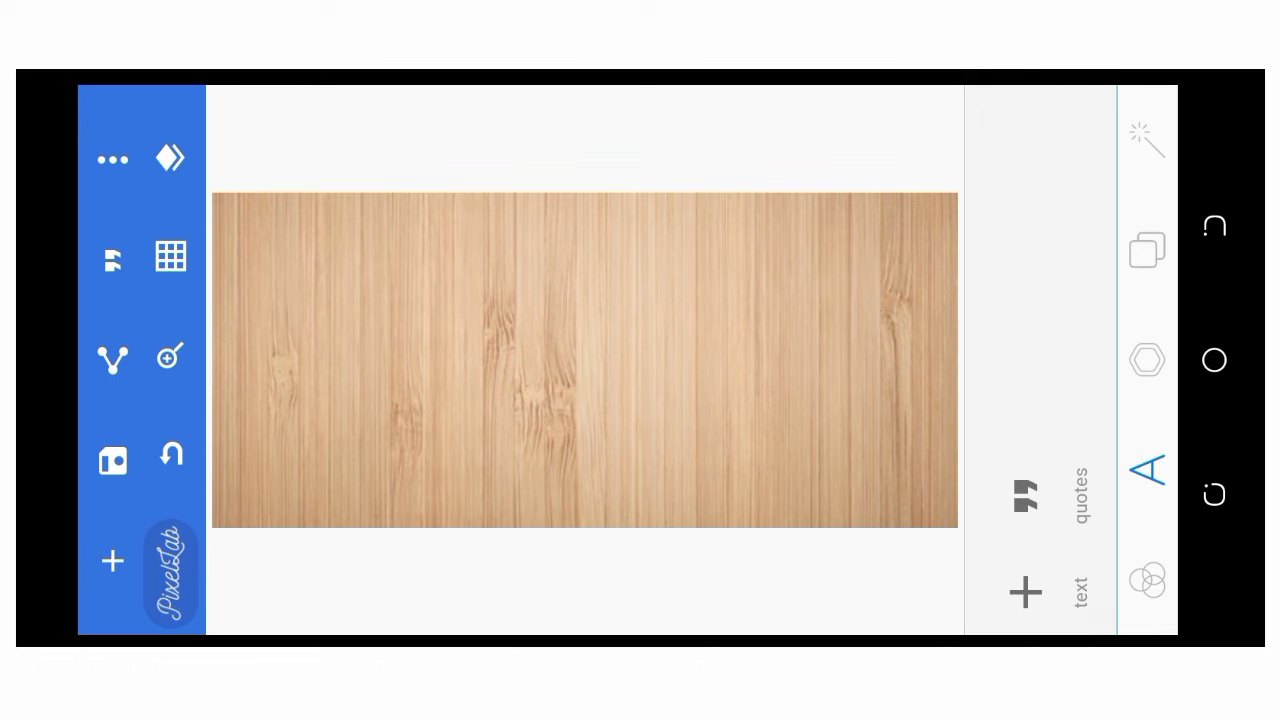
click(1148, 360)
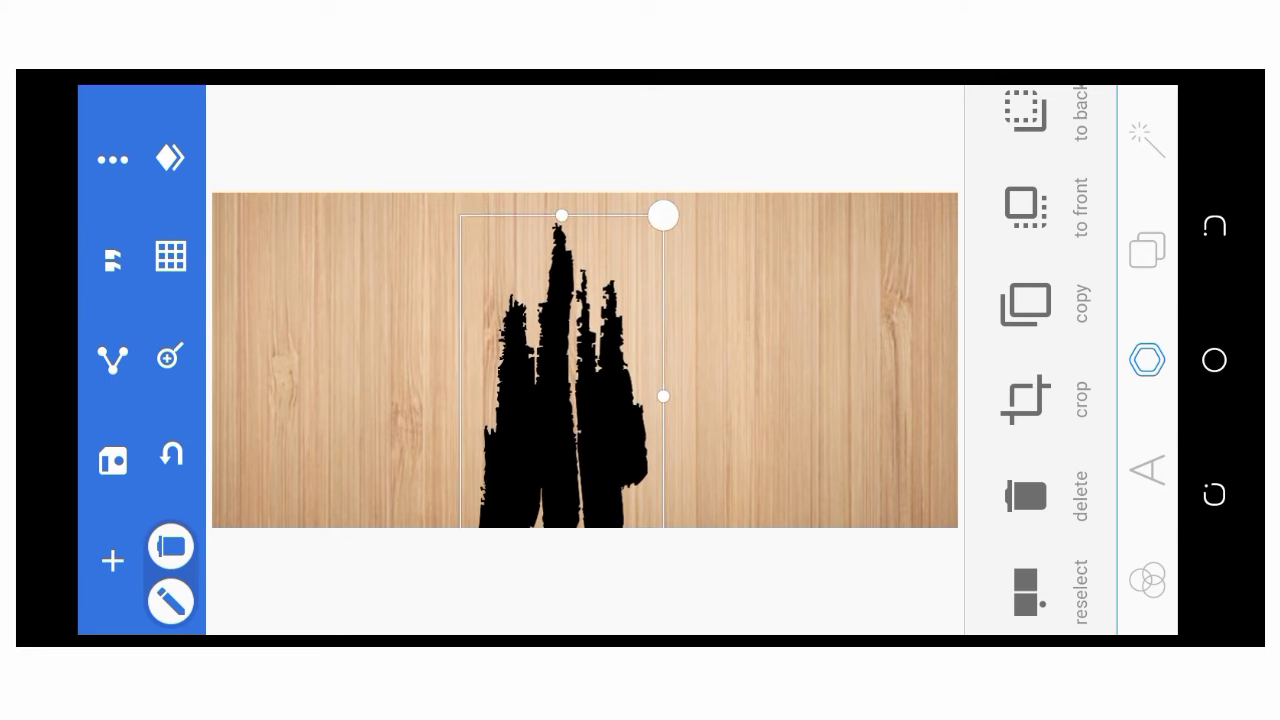
Enlarge the black brush stroke and centre it on the wood background.
drag(662, 216, 666, 230)
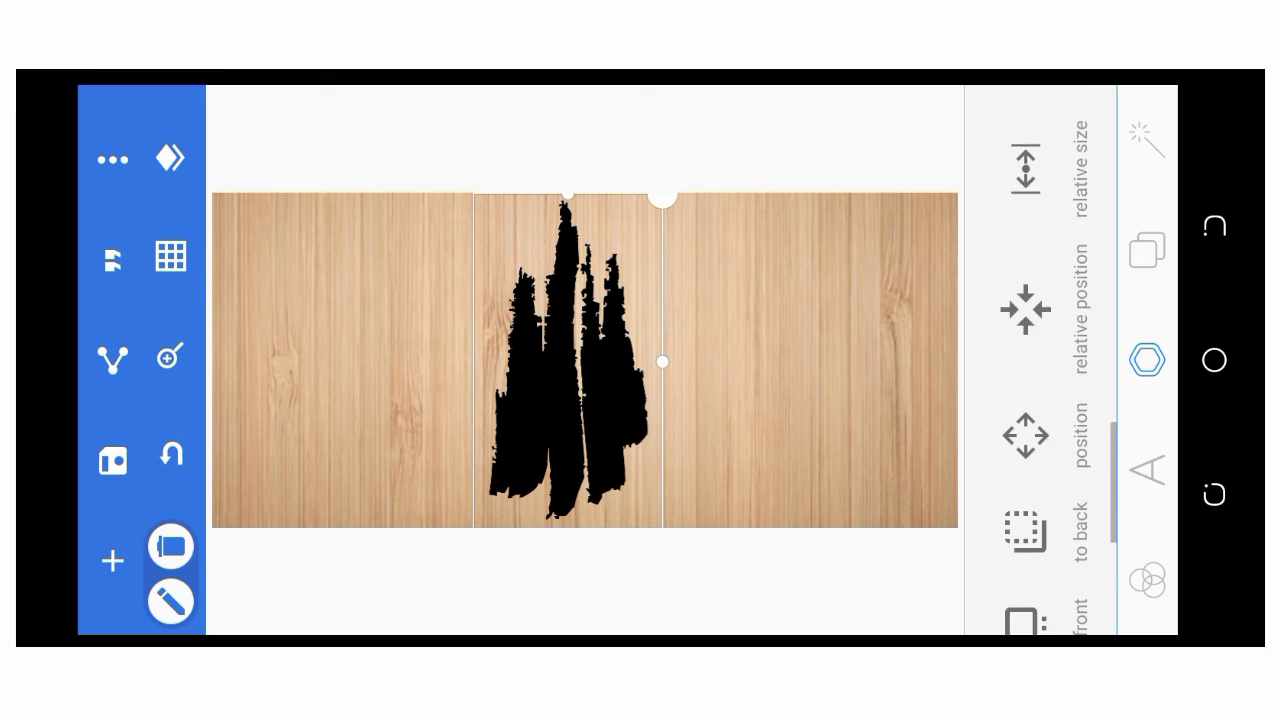
click(1028, 436)
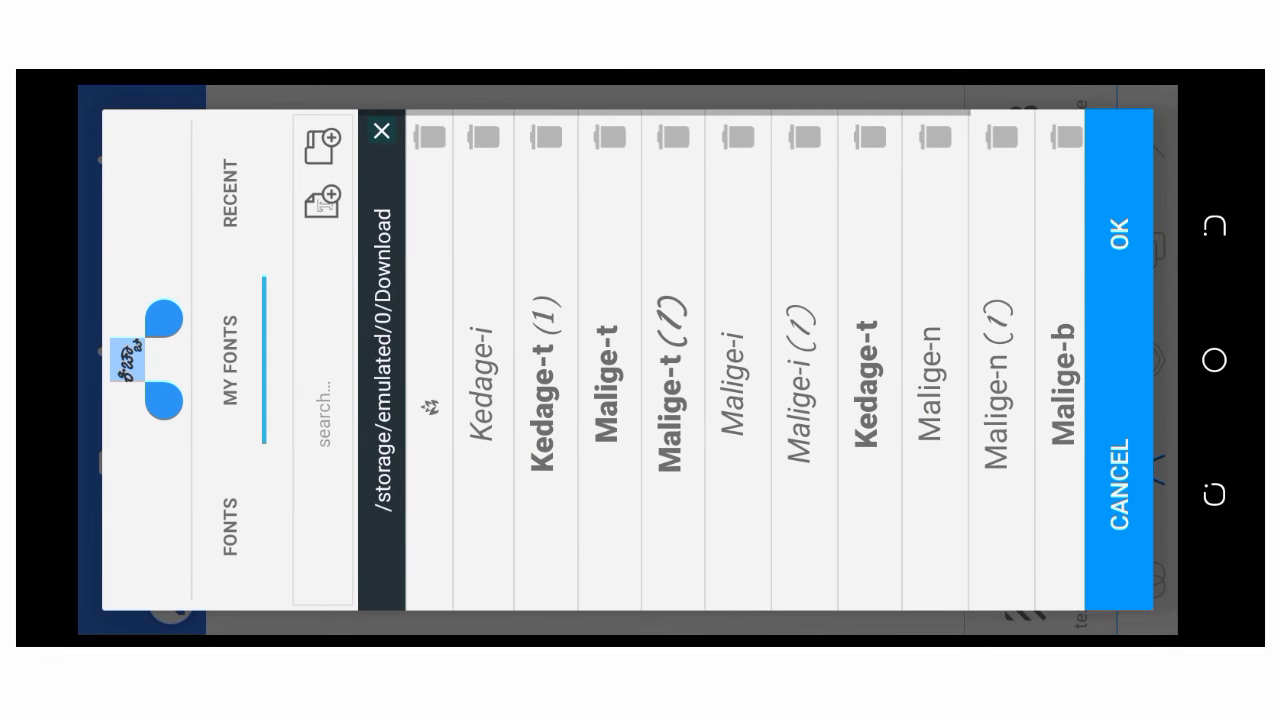
Apply the Kedage-t Kannada font to the text and select it with the brush stroke for merging.
click(228, 516)
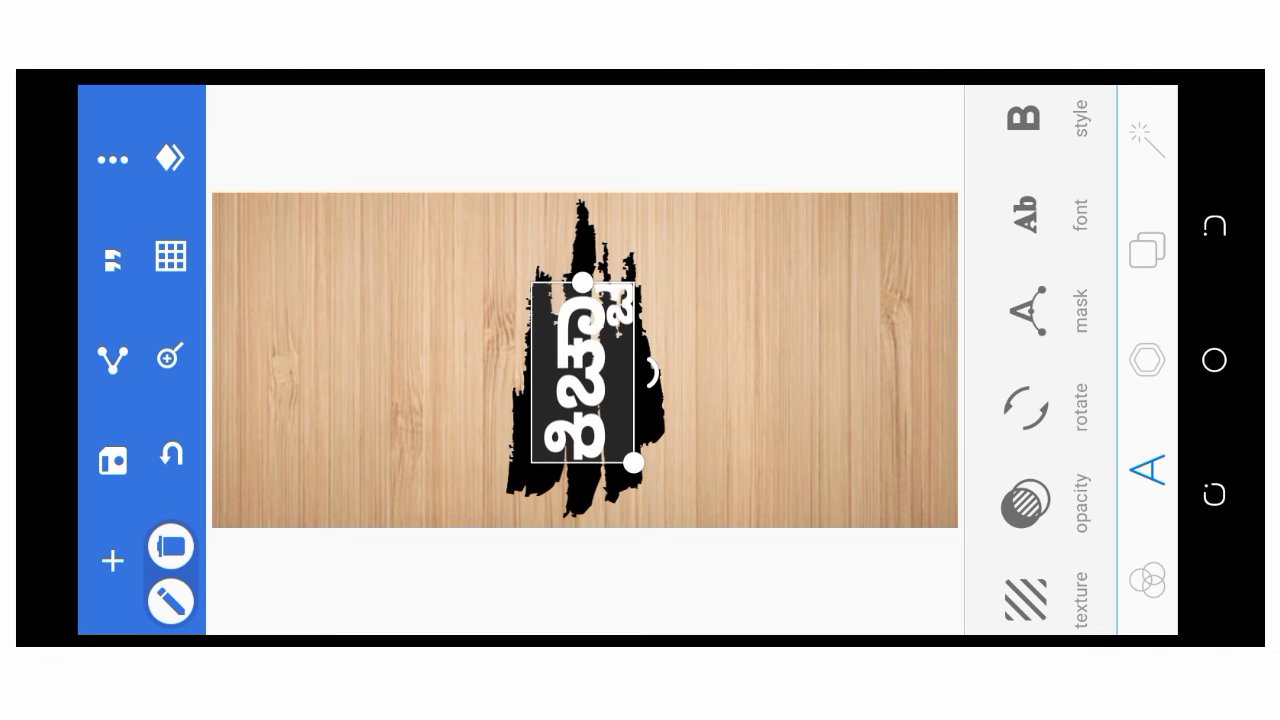
scroll(down, 3)
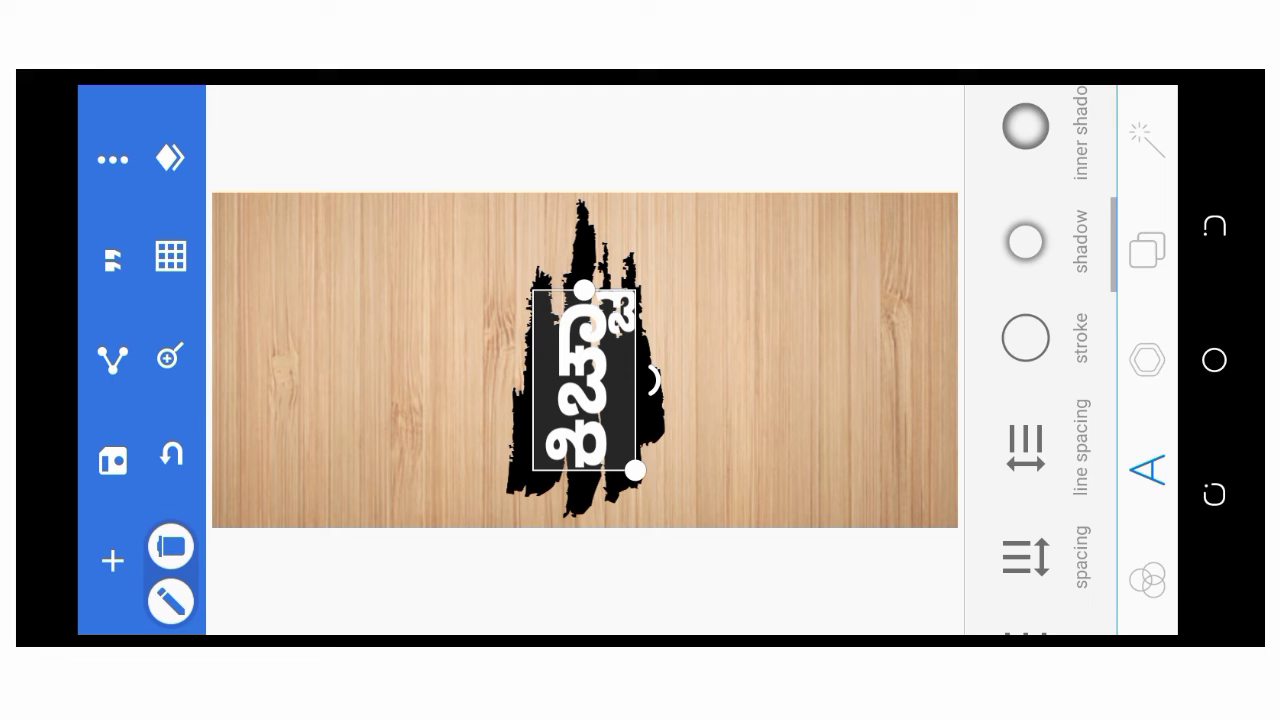
click(1024, 338)
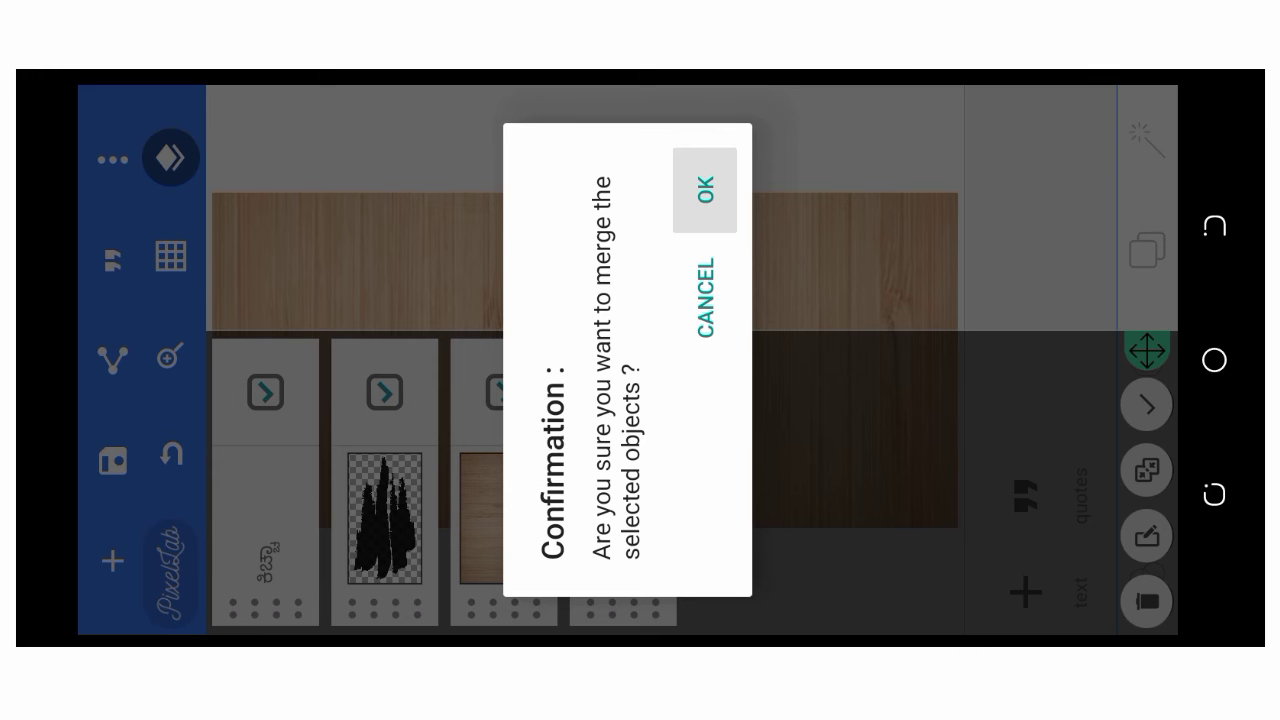
Merge text and stroke, erase the black colour, and fill the patch with dark wood texture.
click(704, 188)
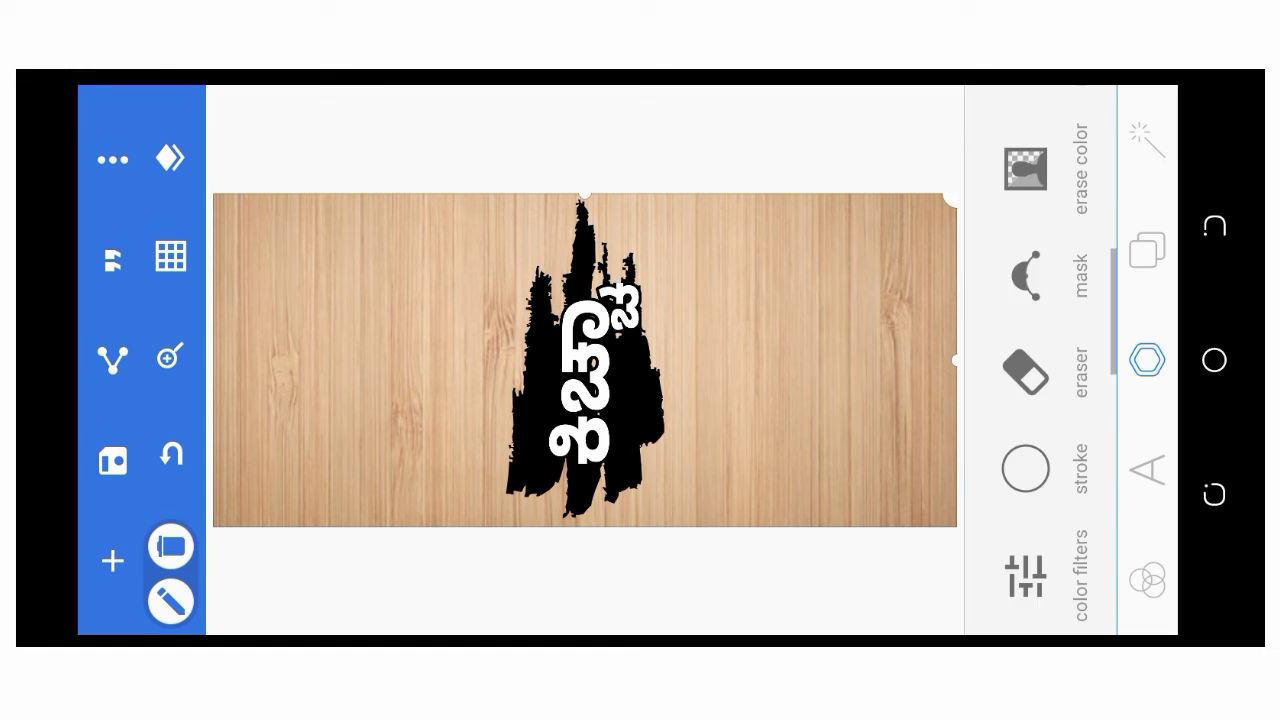
click(1024, 168)
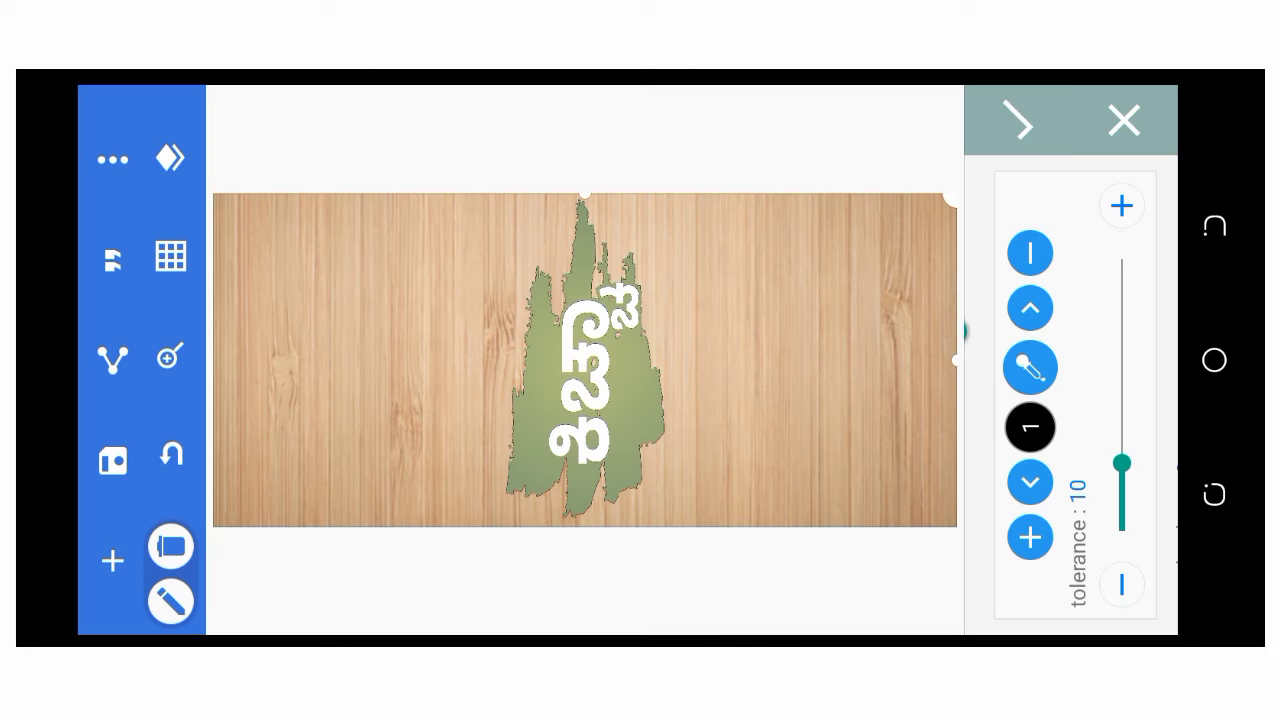
click(1124, 120)
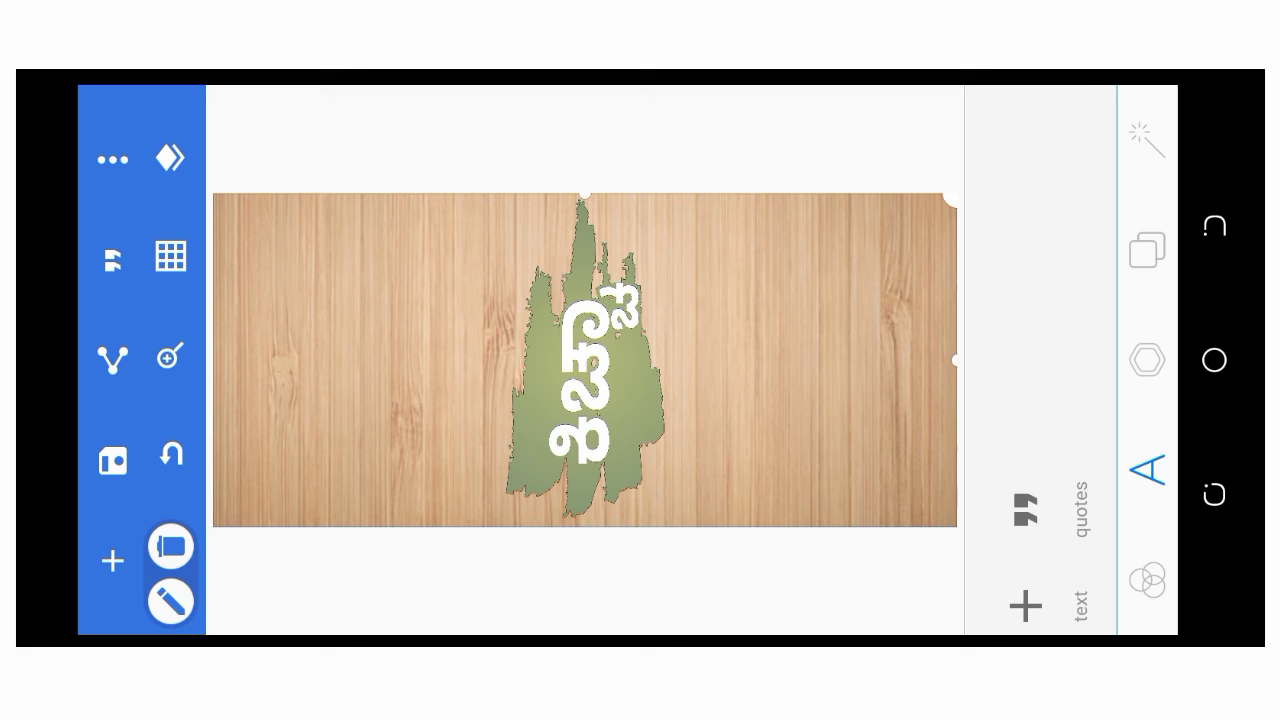
click(1148, 360)
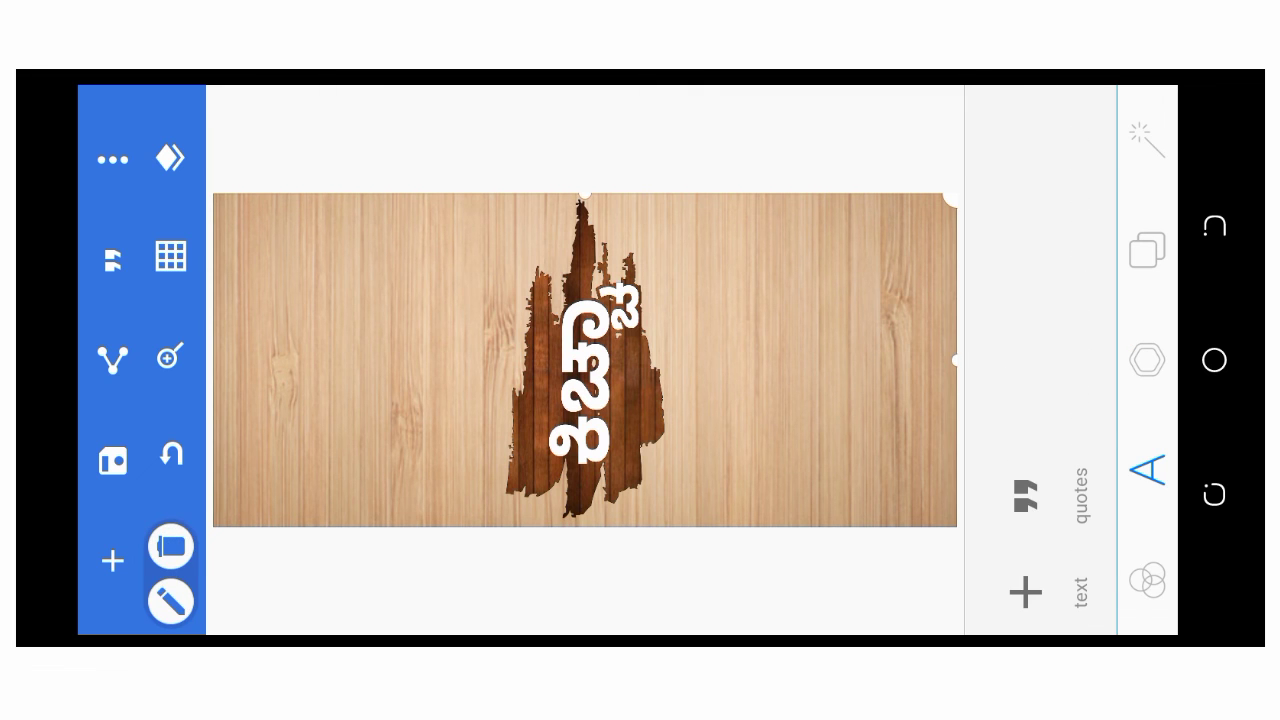
click(1148, 360)
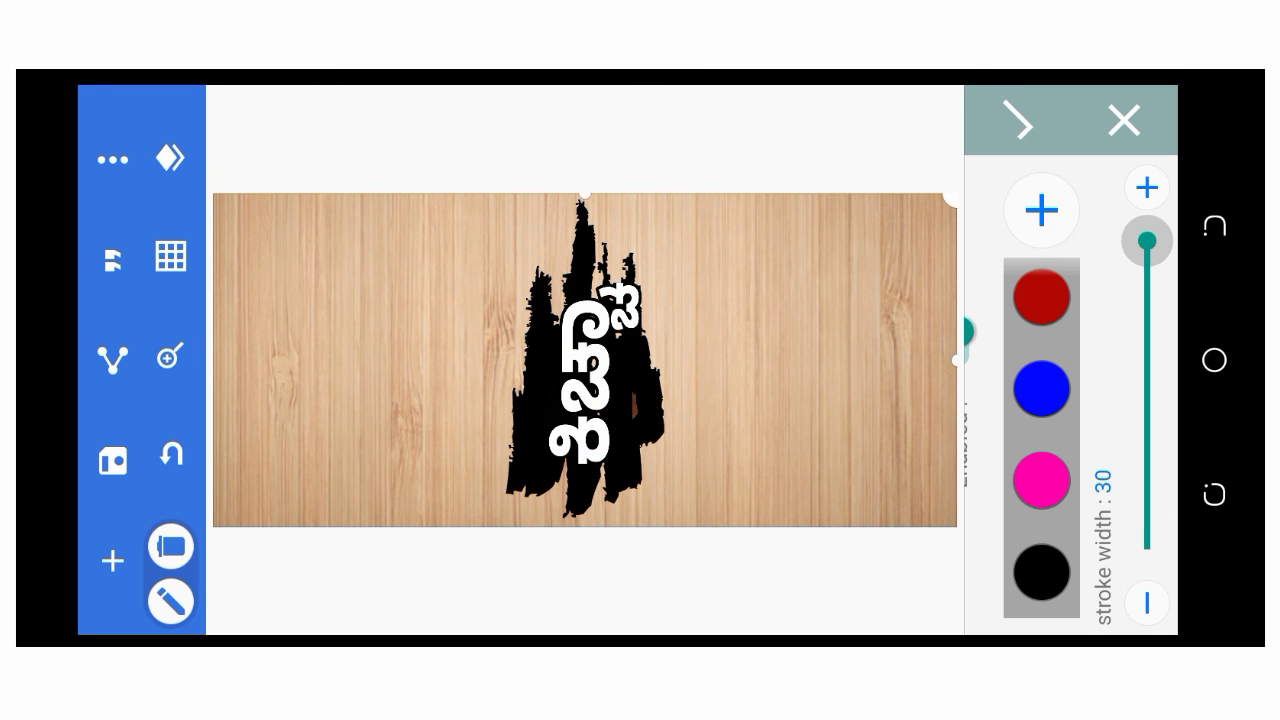
Reduce the patch's black stroke width to 1 for a thin outline.
drag(1148, 240, 1148, 538)
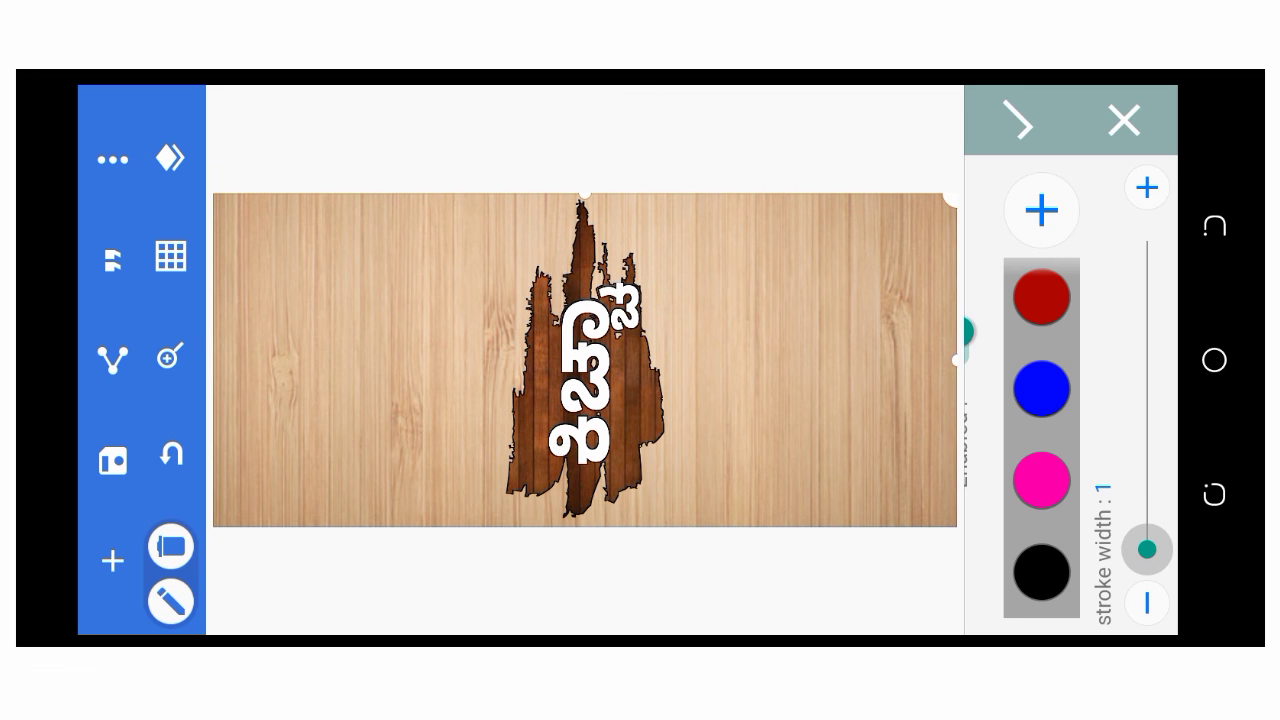
click(1020, 122)
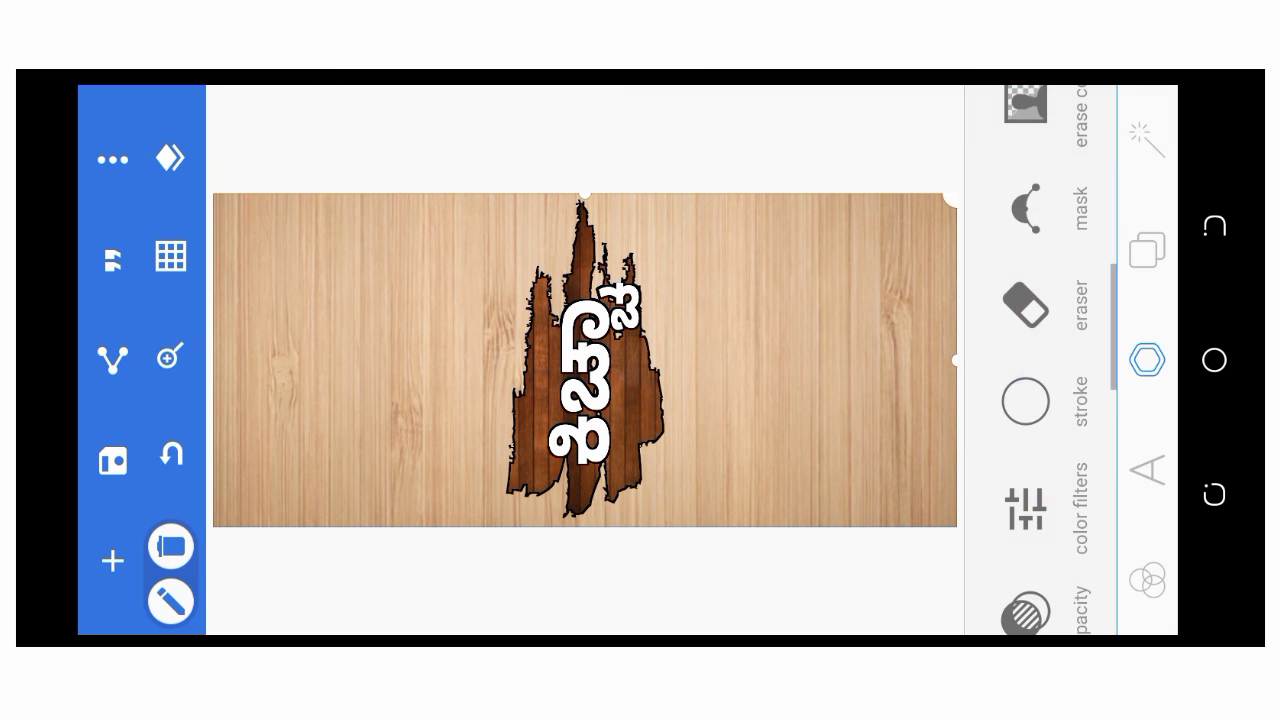